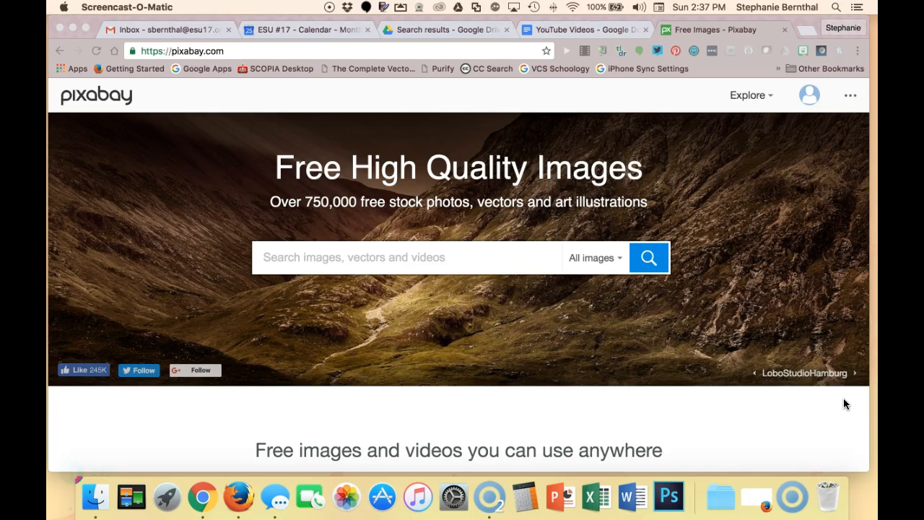
- Enter "panda" in the Pixabay home-page search box, showing suggestions
left_click(289, 257)
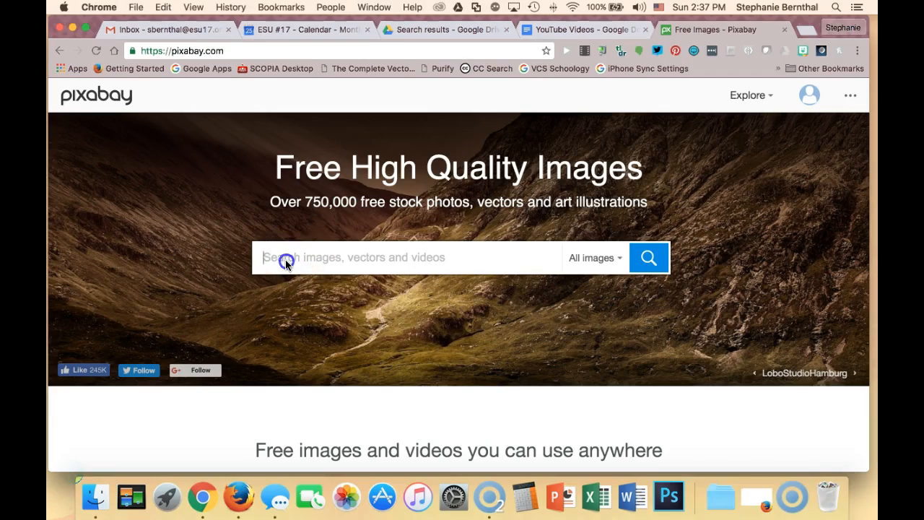
type("pan")
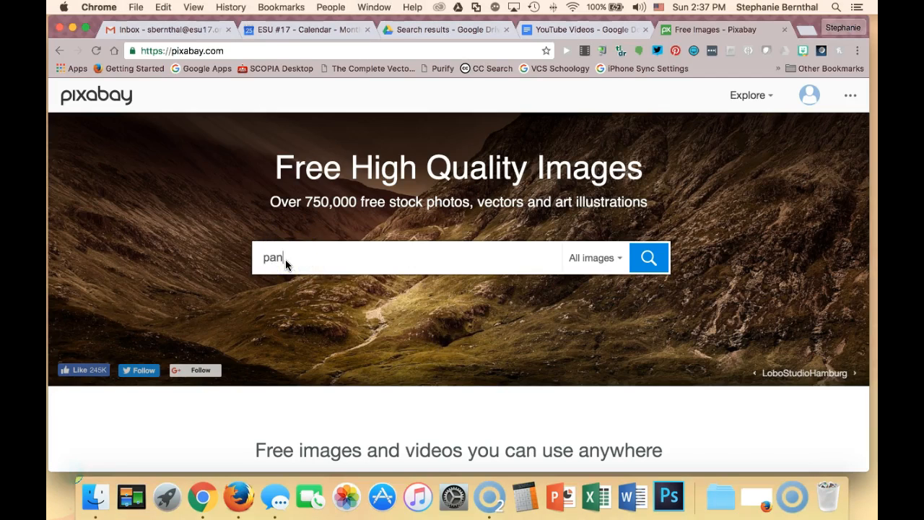
type("da")
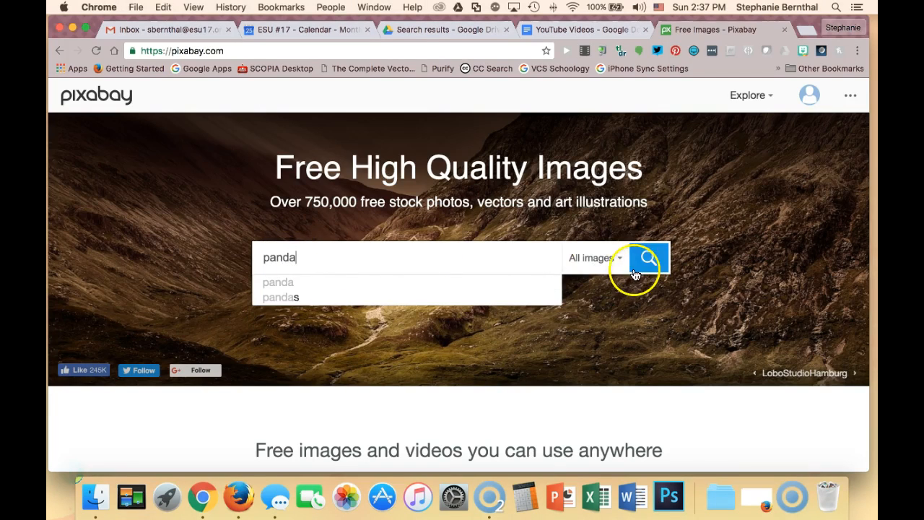
- Review the All images filter options, then run the panda search (268 free images)
left_click(595, 257)
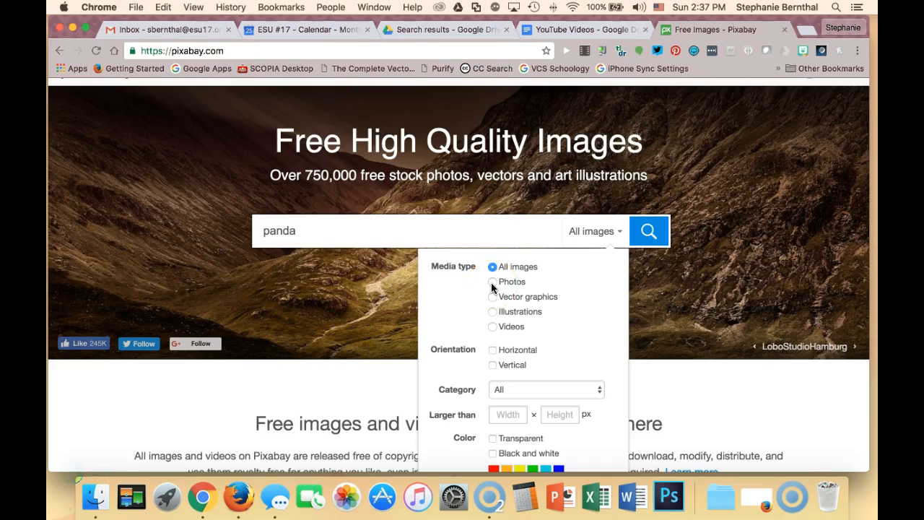
mouse_move(494, 315)
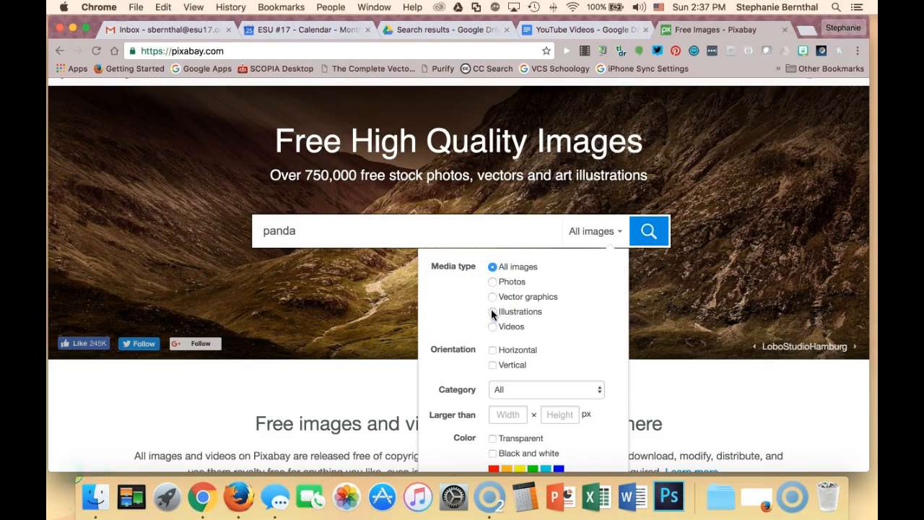
scroll("down", 3)
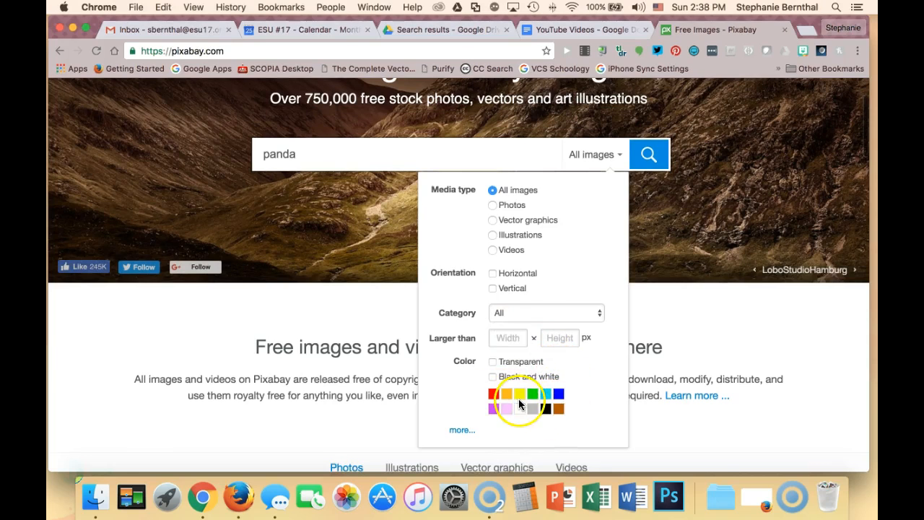
mouse_move(484, 288)
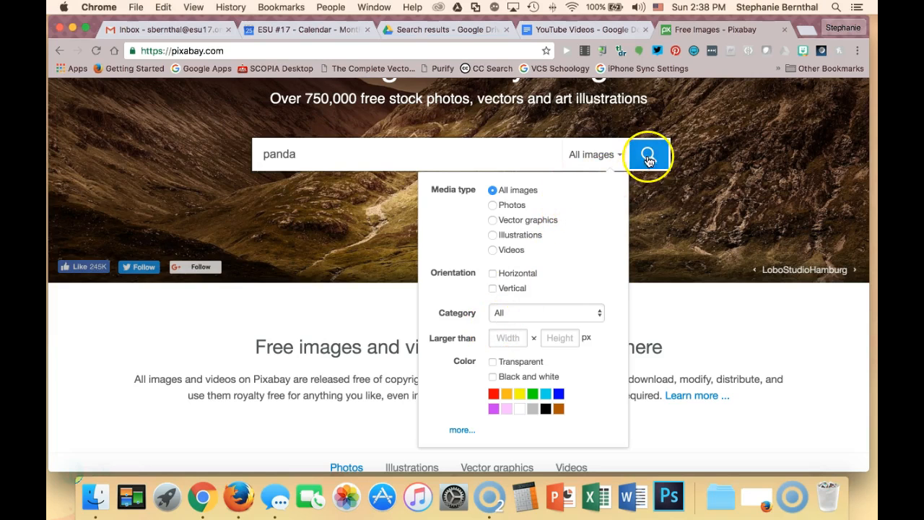
left_click(648, 154)
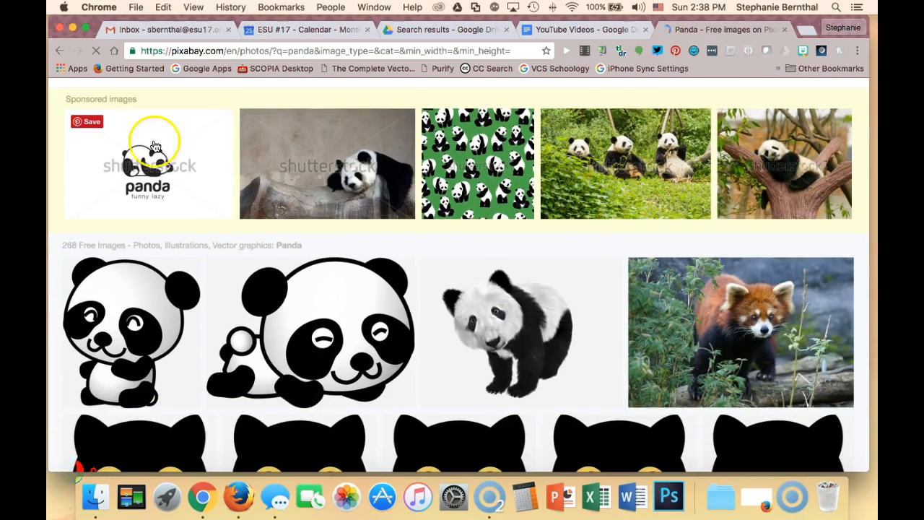
mouse_move(754, 157)
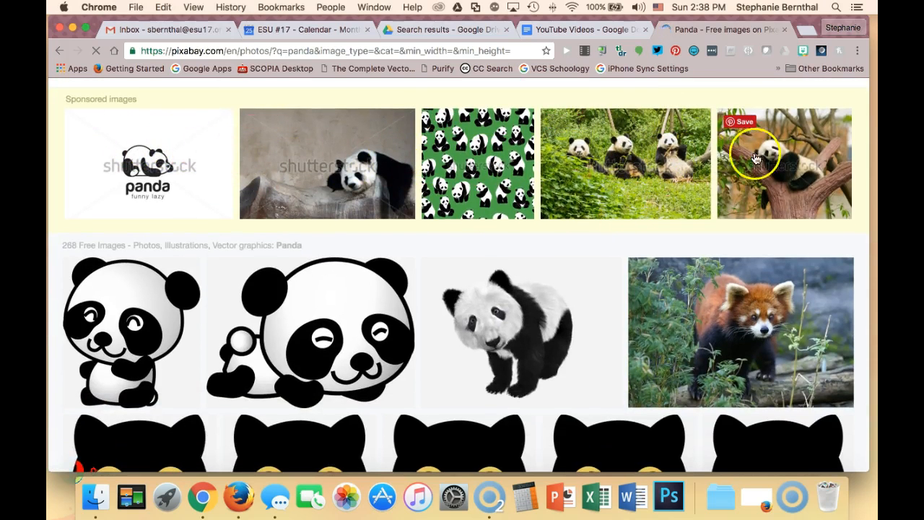
- Browse the panda results and open the CC0 photo of a panda resting on rocks
scroll("up", 3)
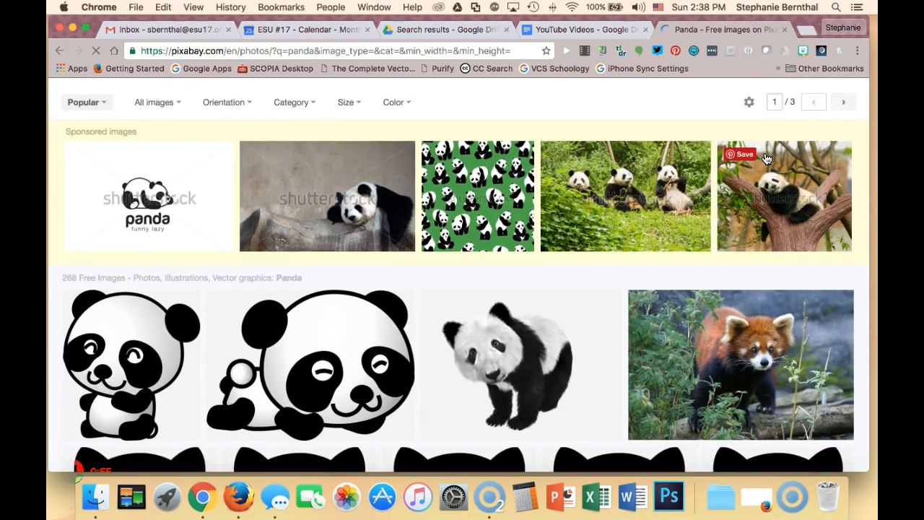
scroll("down", 3)
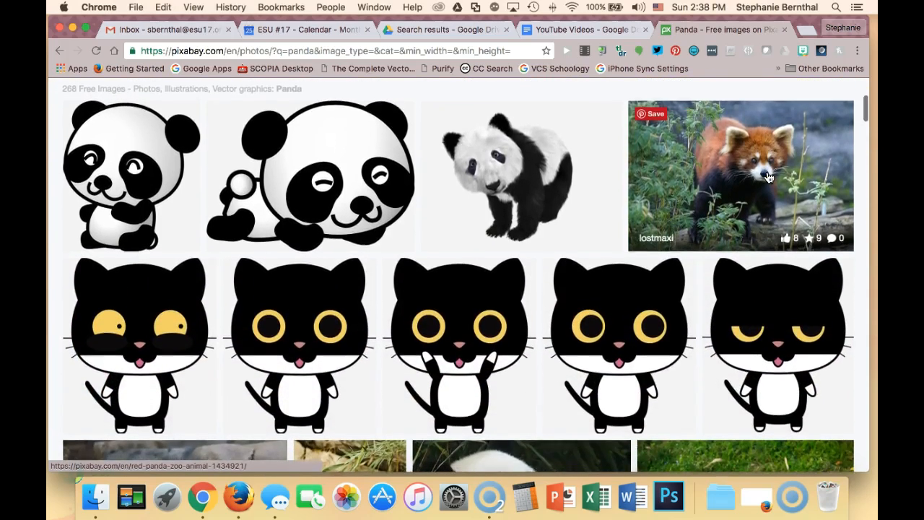
scroll("down", 3)
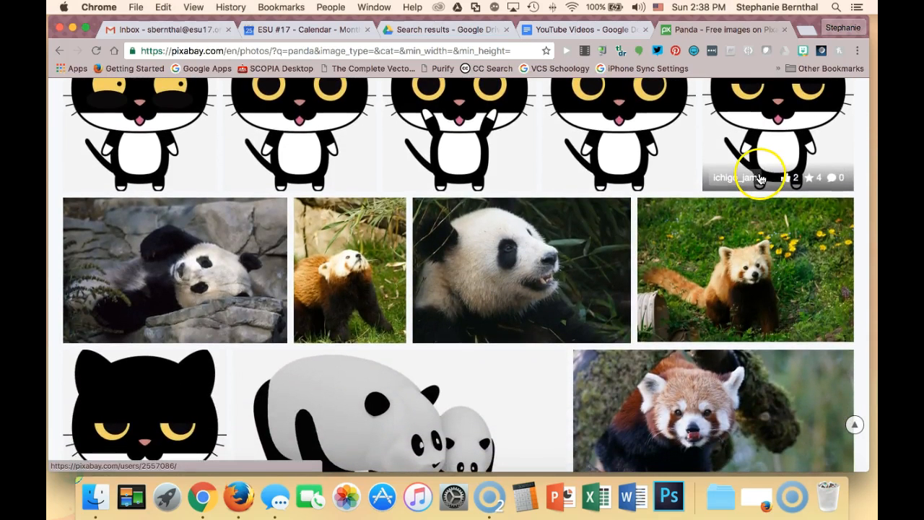
mouse_move(739, 211)
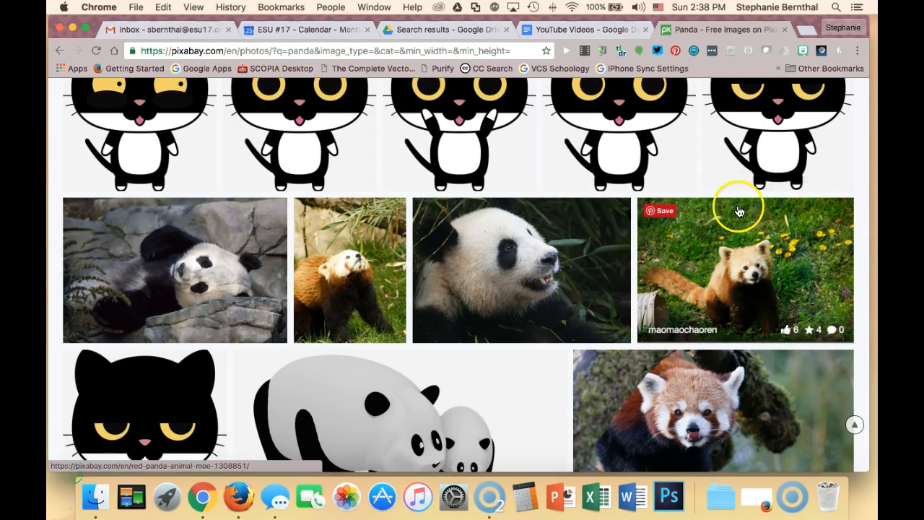
scroll("down", 3)
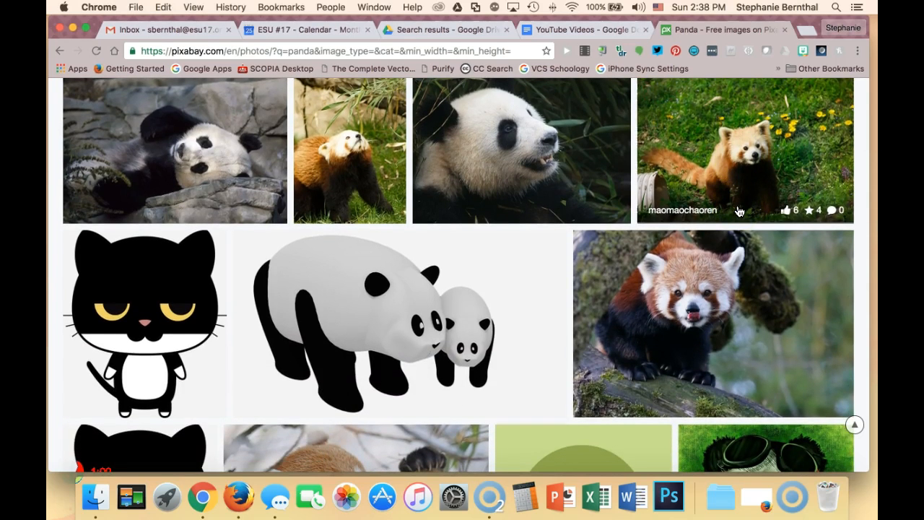
mouse_move(199, 156)
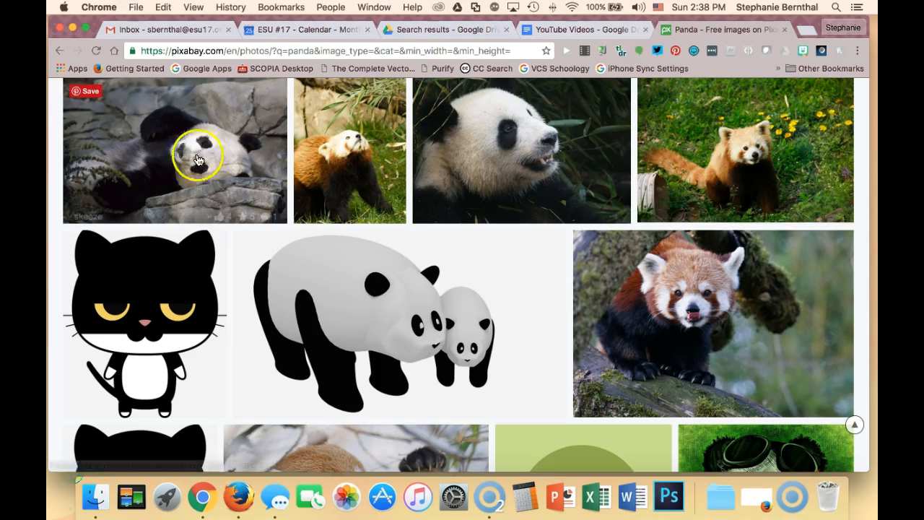
left_click(199, 151)
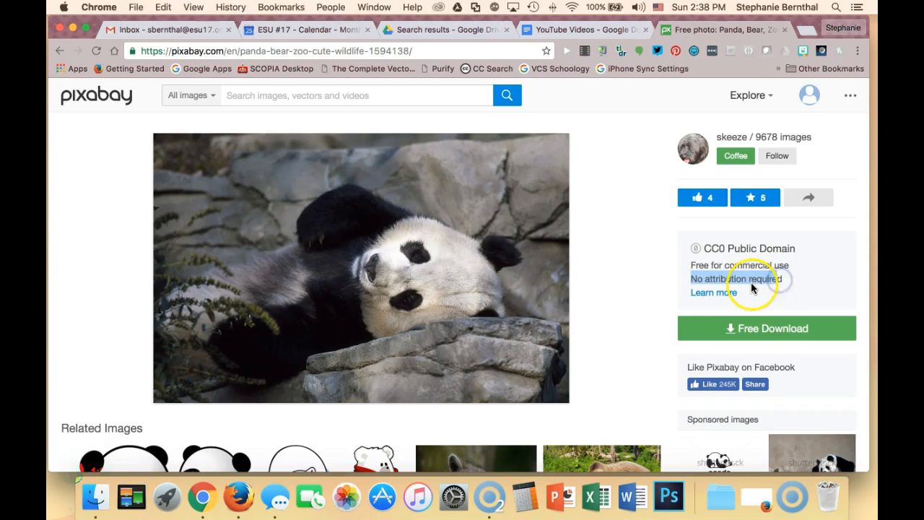
mouse_move(418, 295)
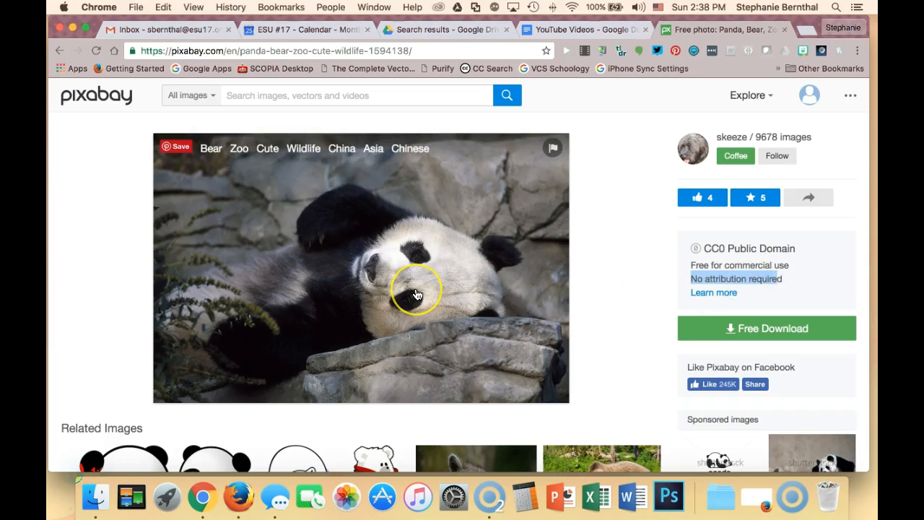
mouse_move(418, 295)
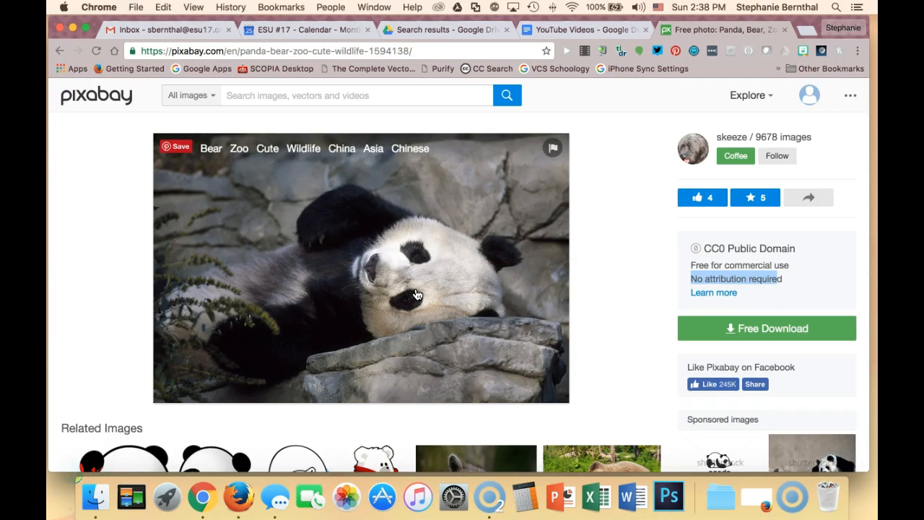
- Download the panda photo at the M 1280×830 size via Free Download
left_click(765, 328)
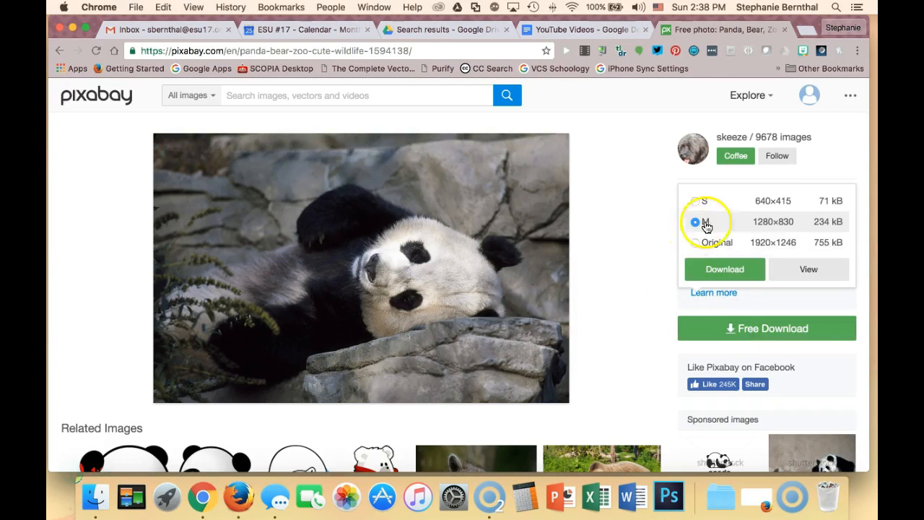
mouse_move(773, 243)
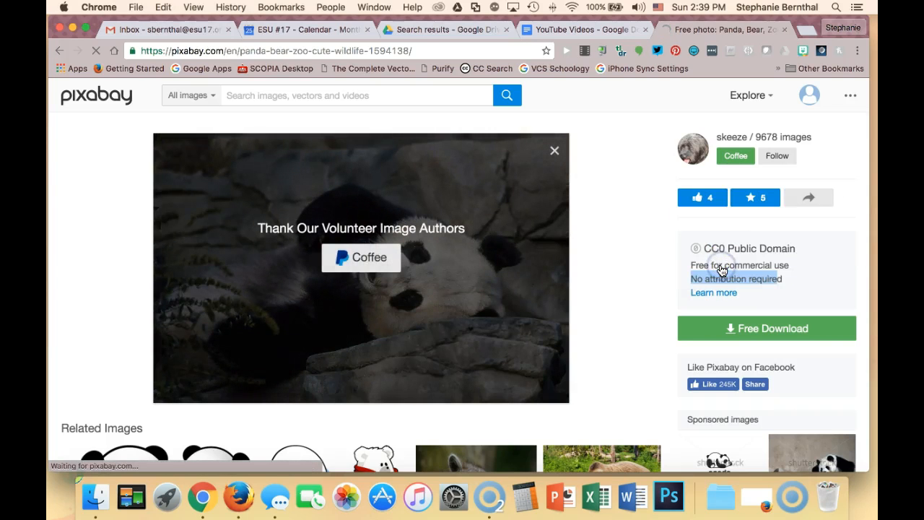
left_click(765, 328)
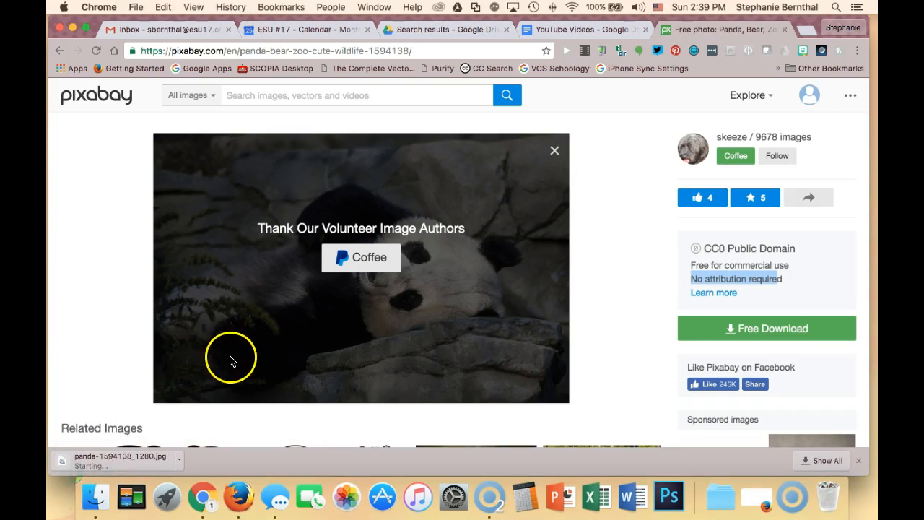